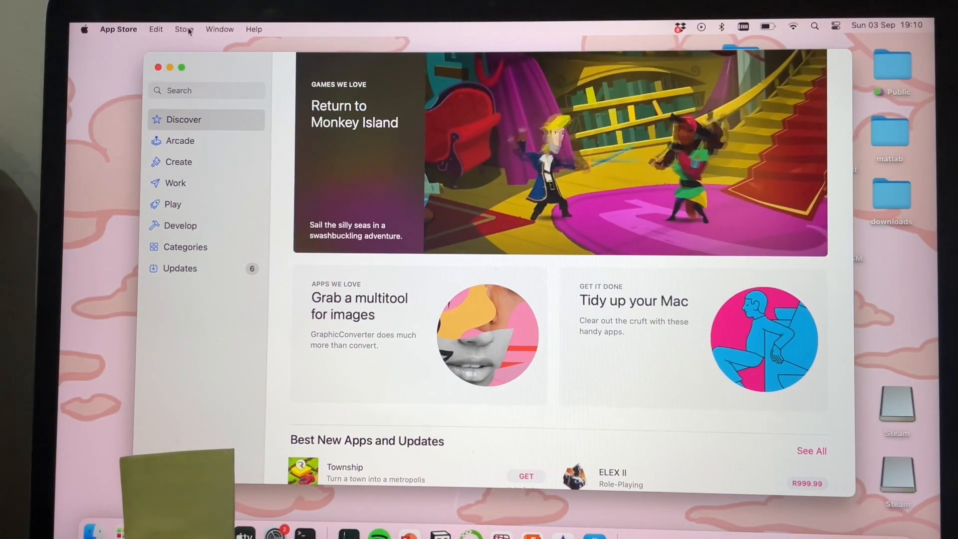
Step: Open the Store menu in the App Store menu bar to reveal its account options
click(184, 29)
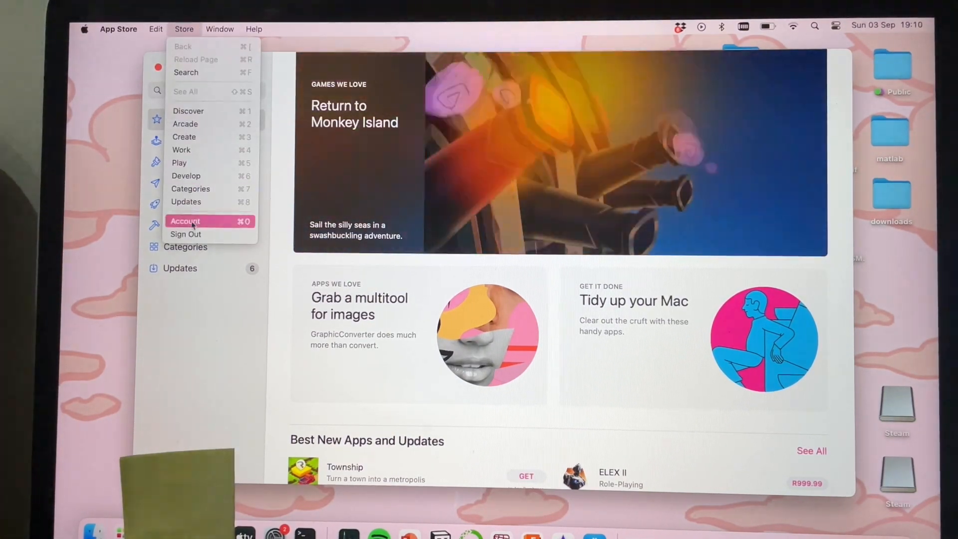